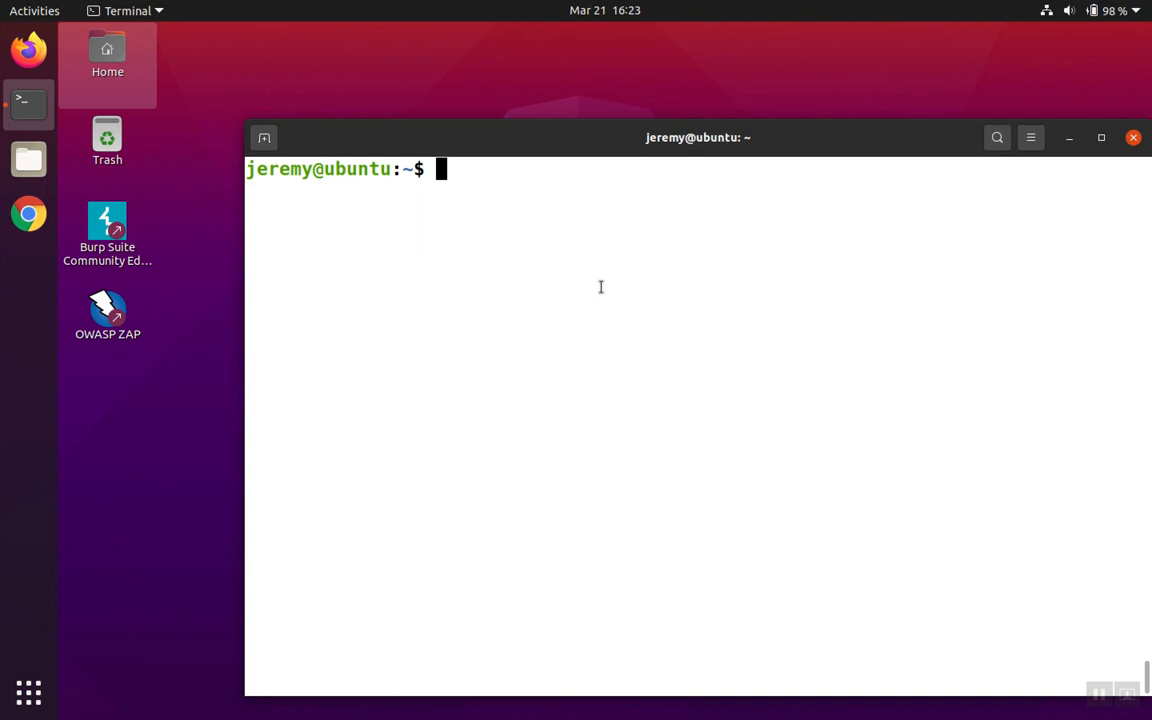
Run grep version /var/www/mutillidae/includes/constants.php (no matches) and recall it.
type("grep")
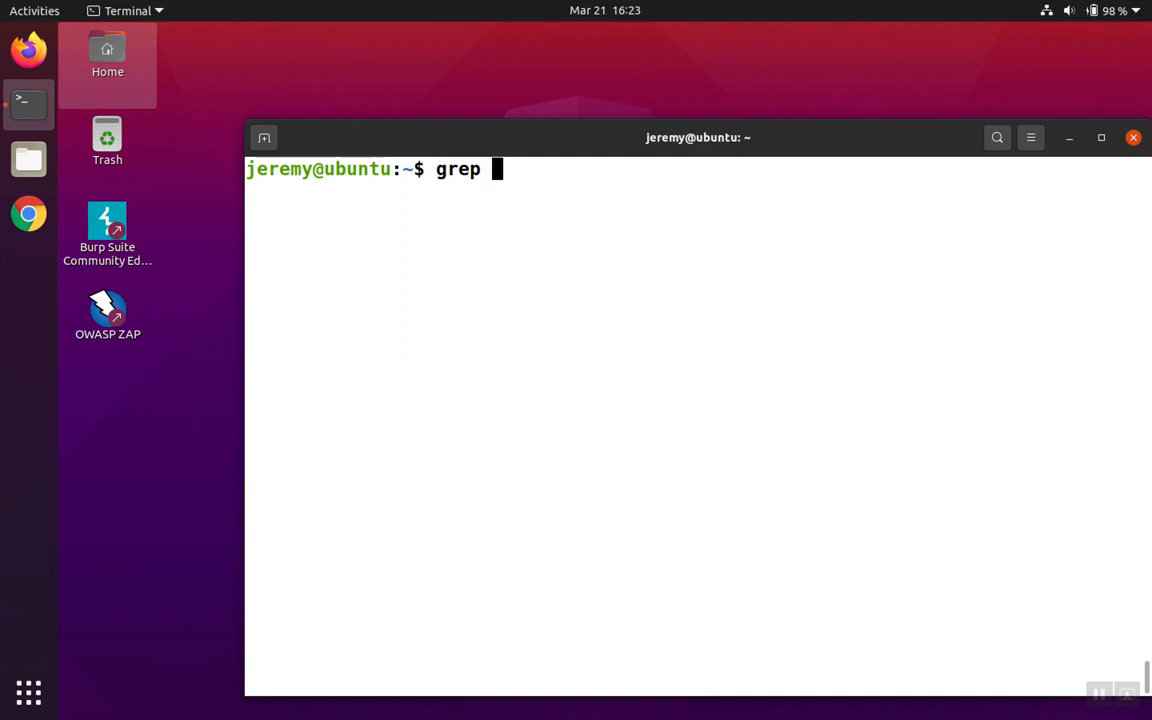
type("version")
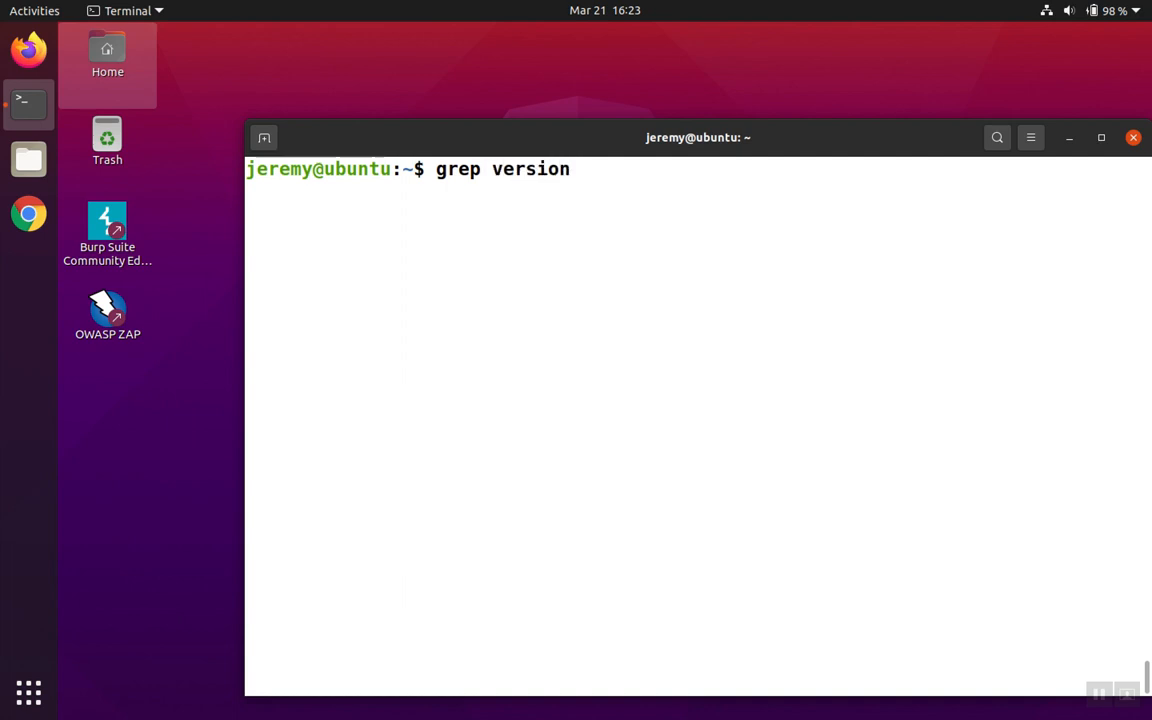
type("/v")
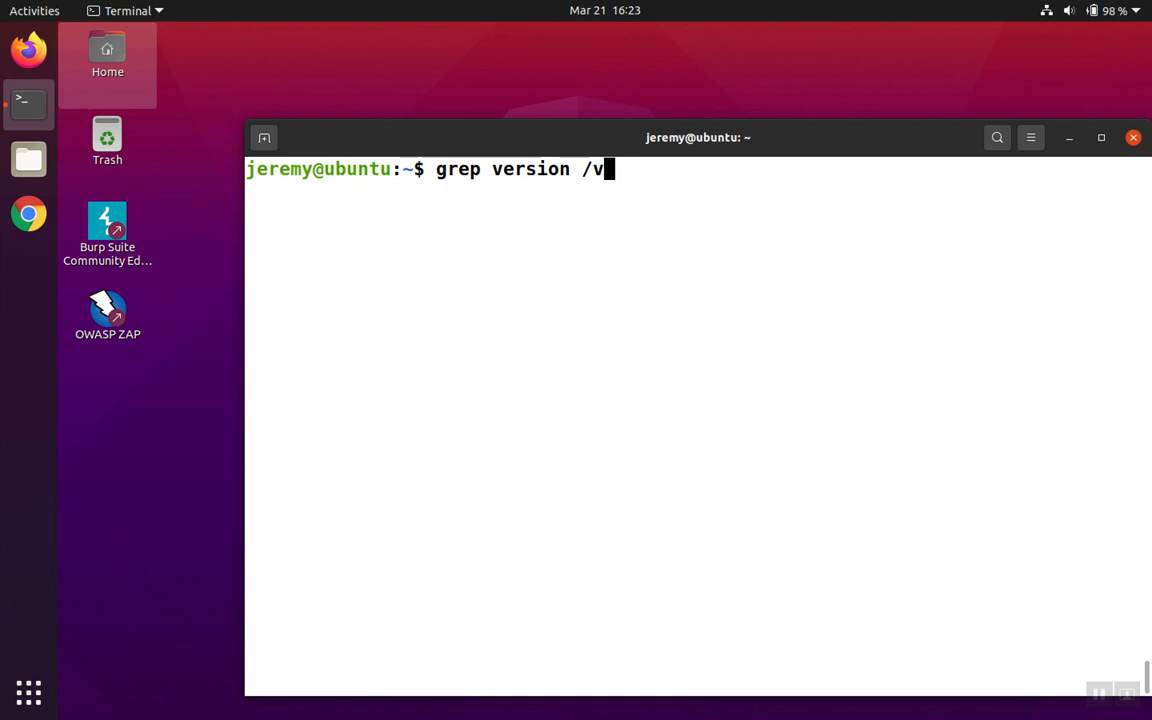
type("ar/")
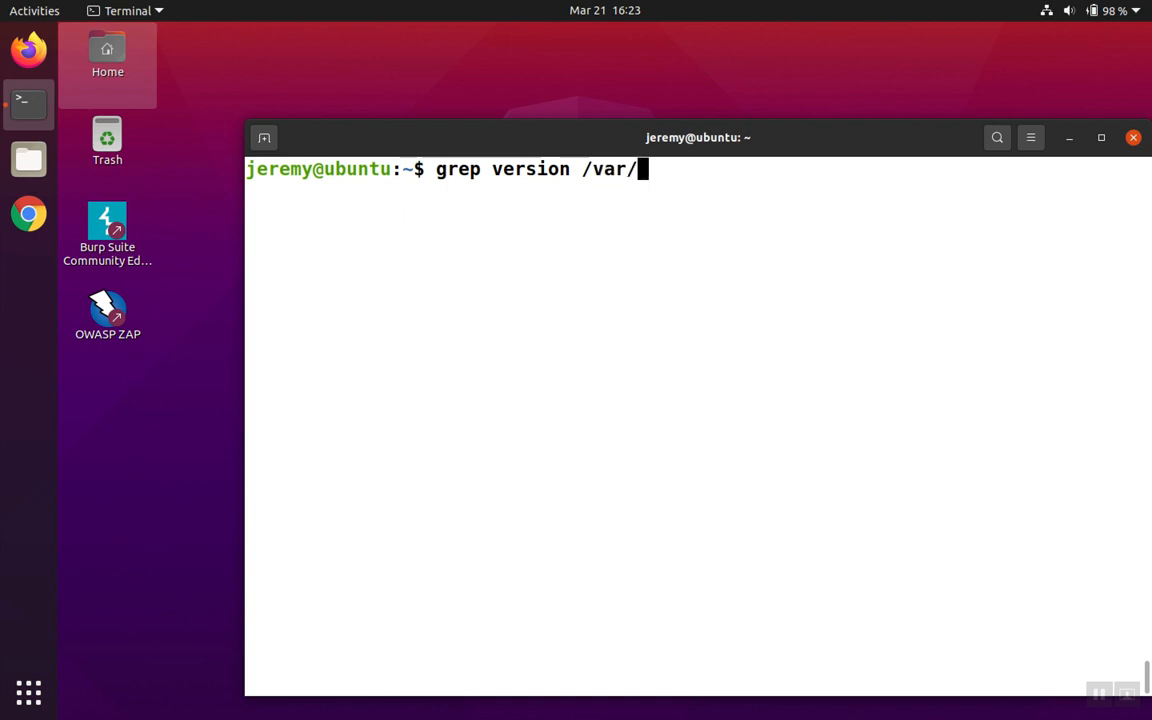
type("www/mu")
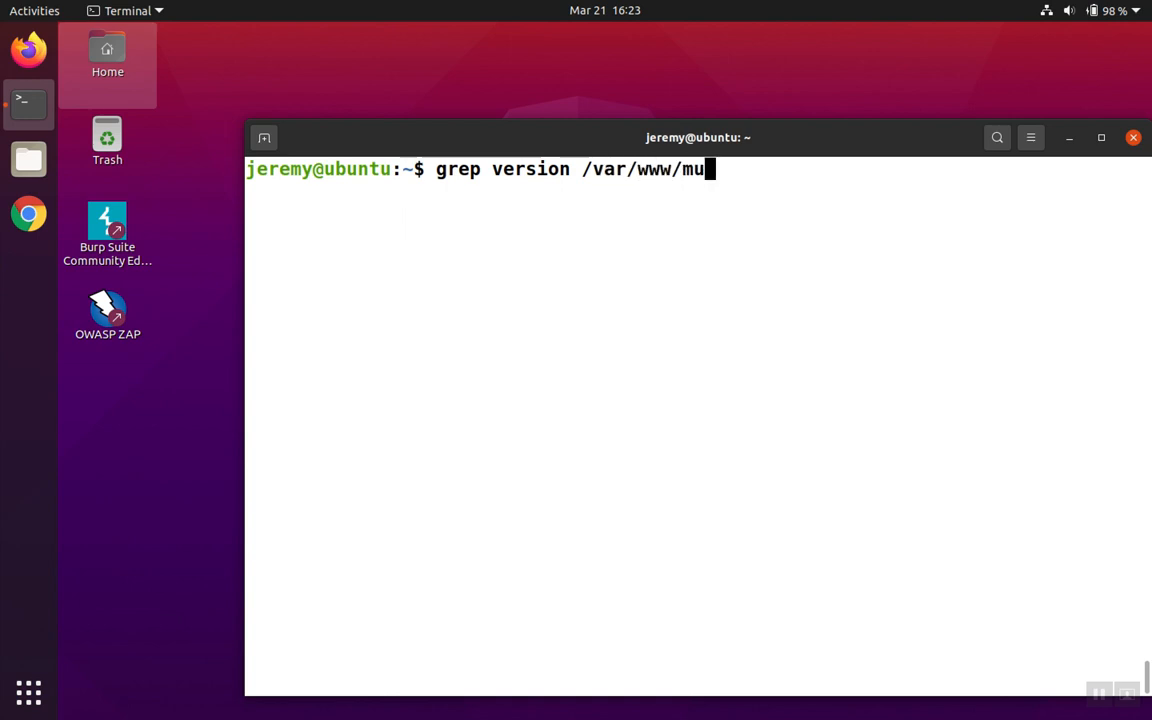
type("tillidae/")
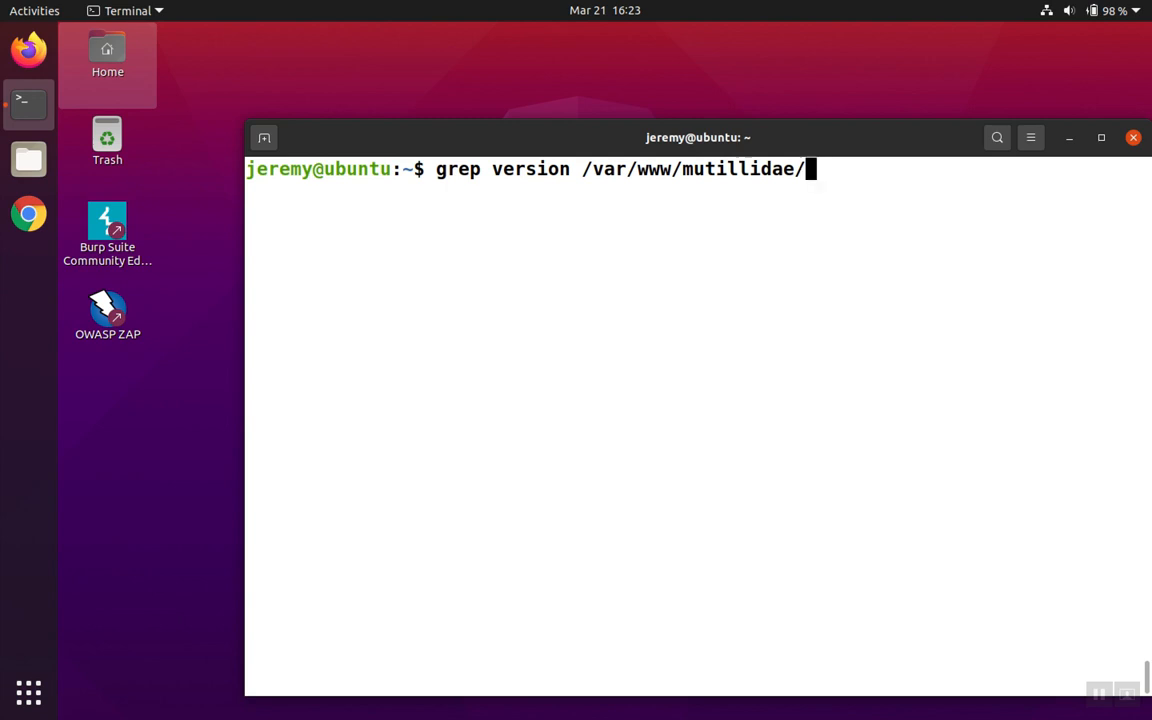
type("in")
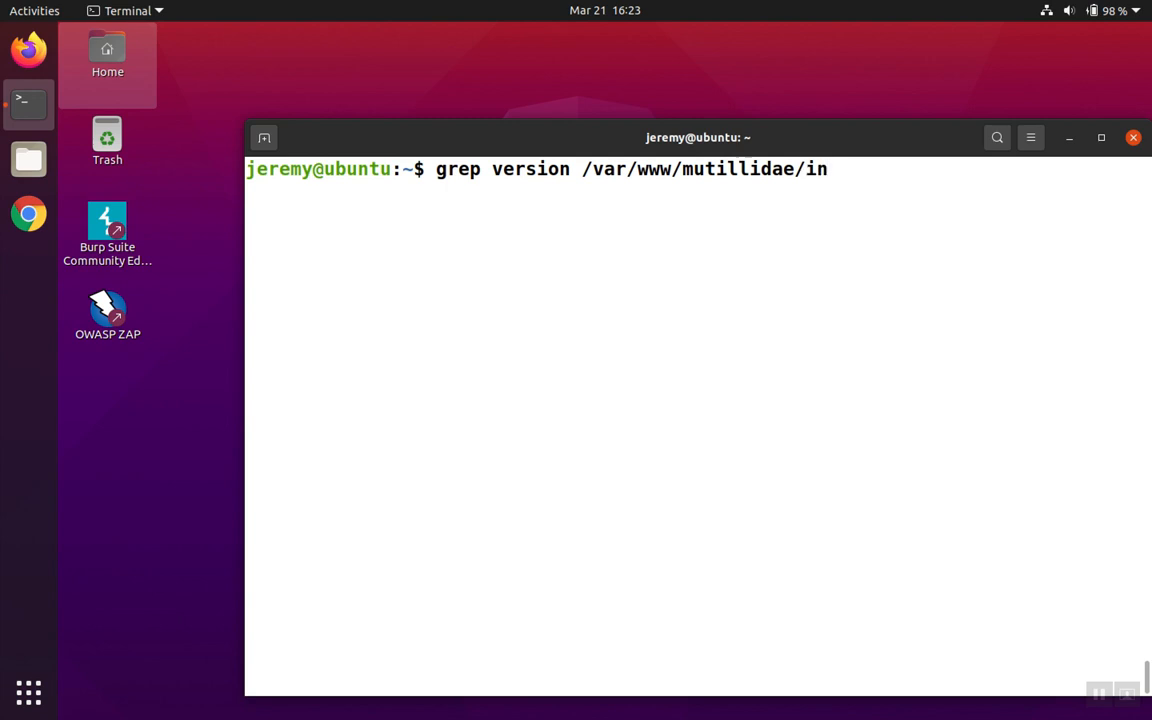
type("cludes/")
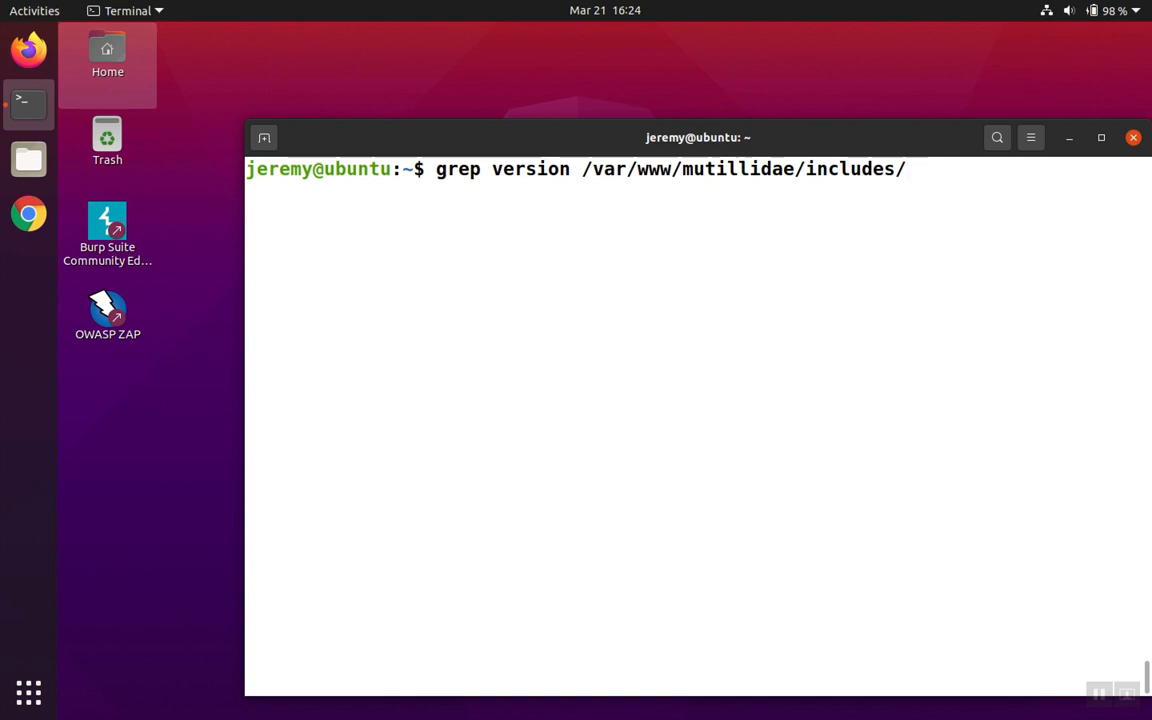
type("constants.php")
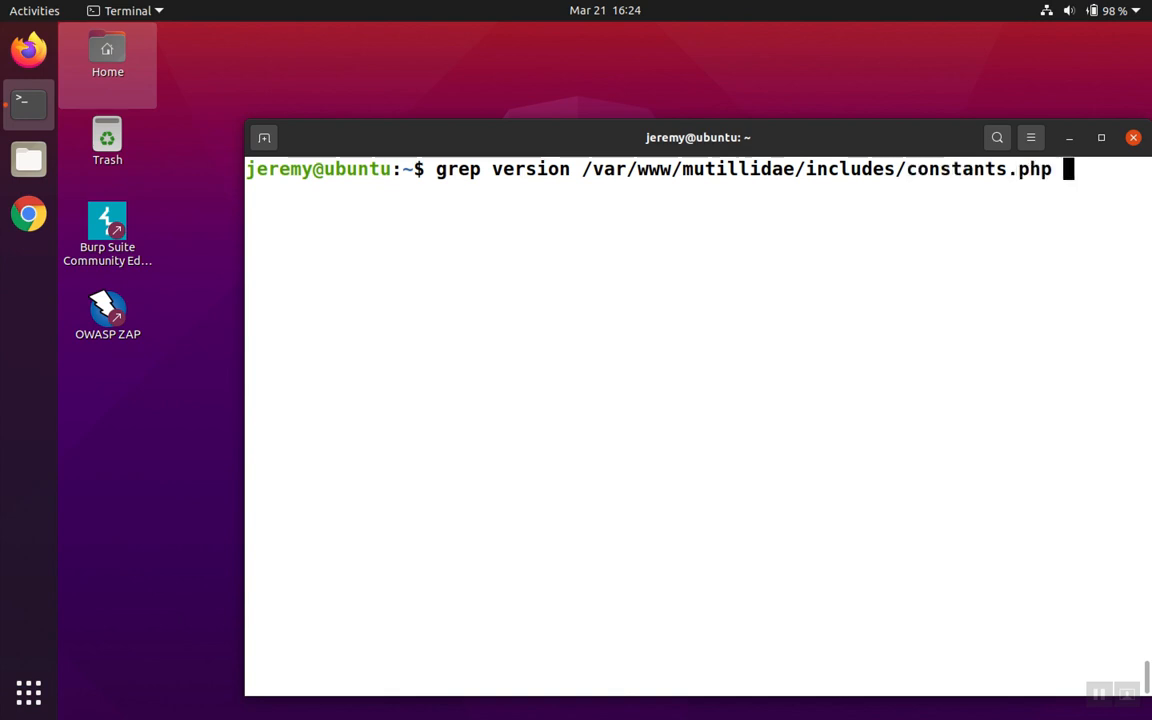
key("Return")
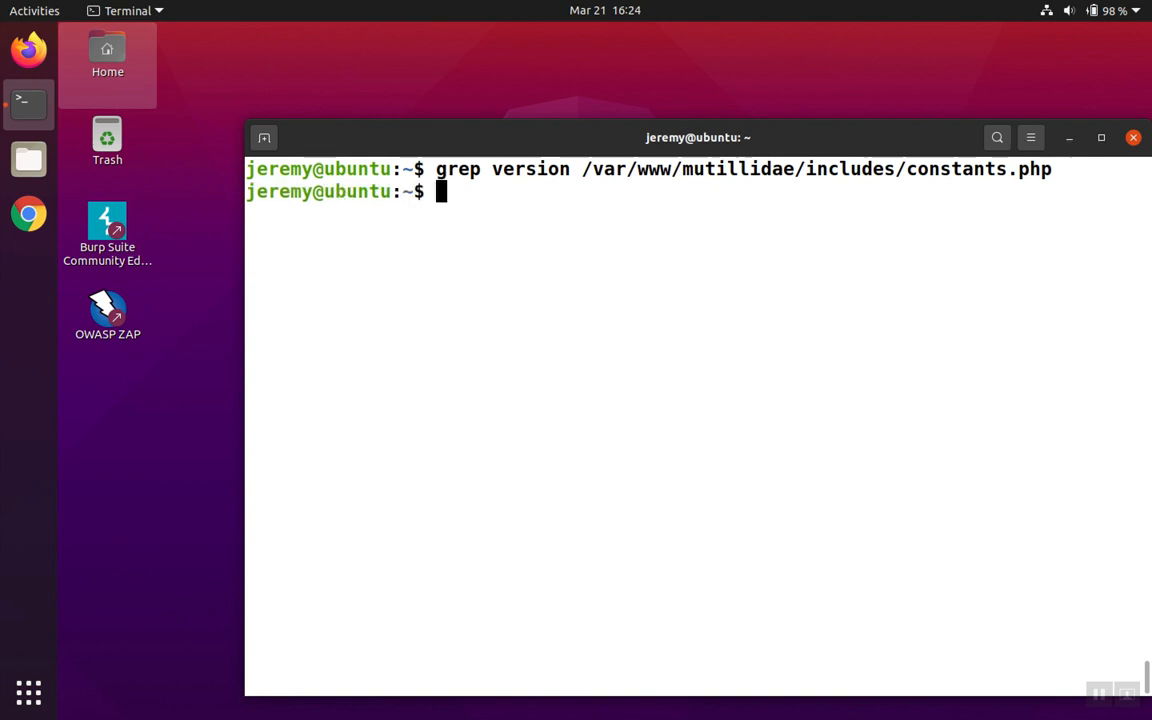
key("Up")
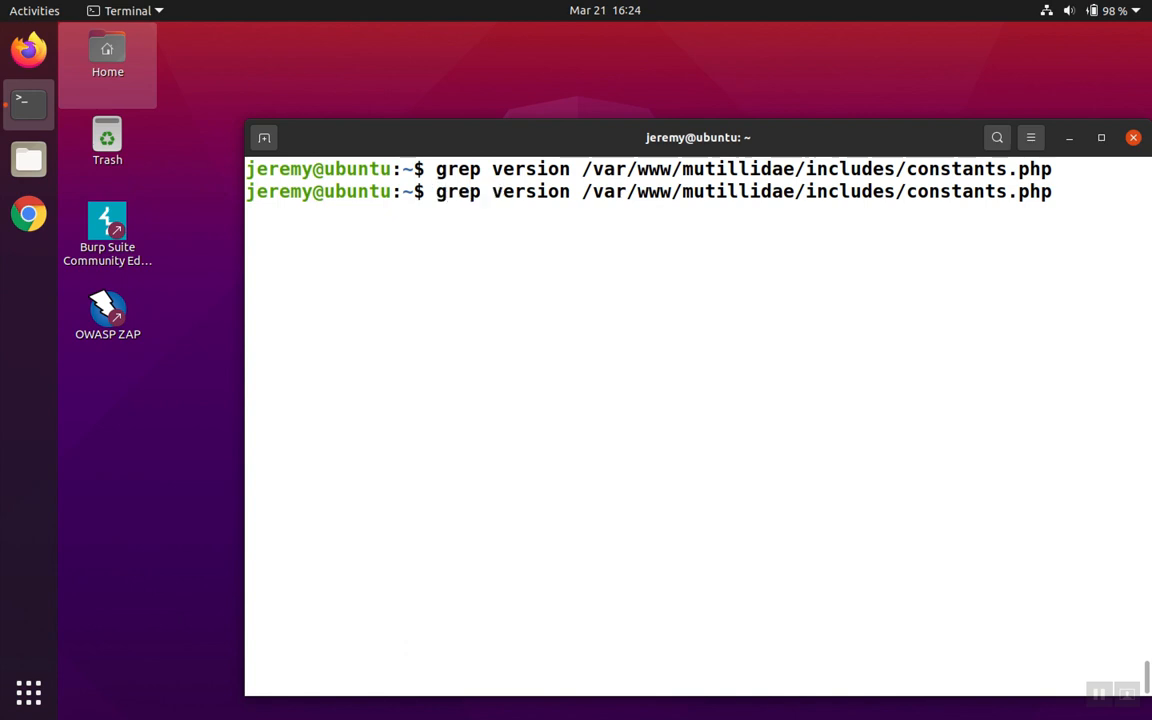
Rerun the constants.php search as grep -i version, revealing $C_VERSION = "2.8.26".
left_click(494, 191)
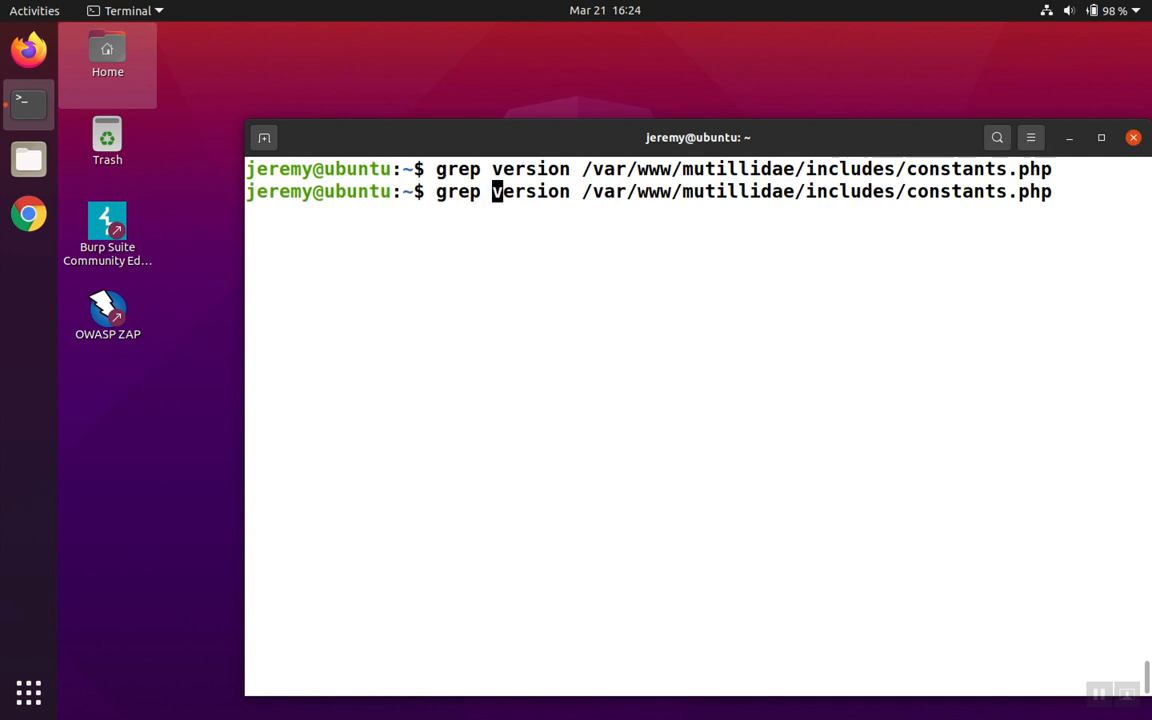
type("-i")
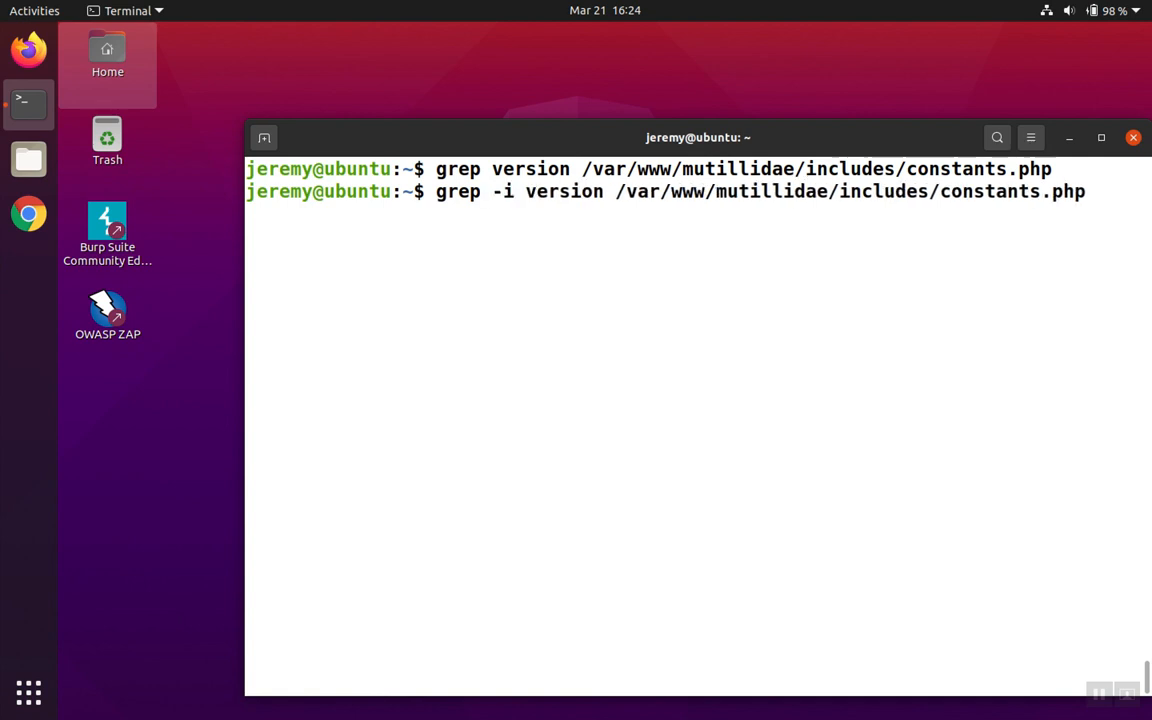
key("Return")
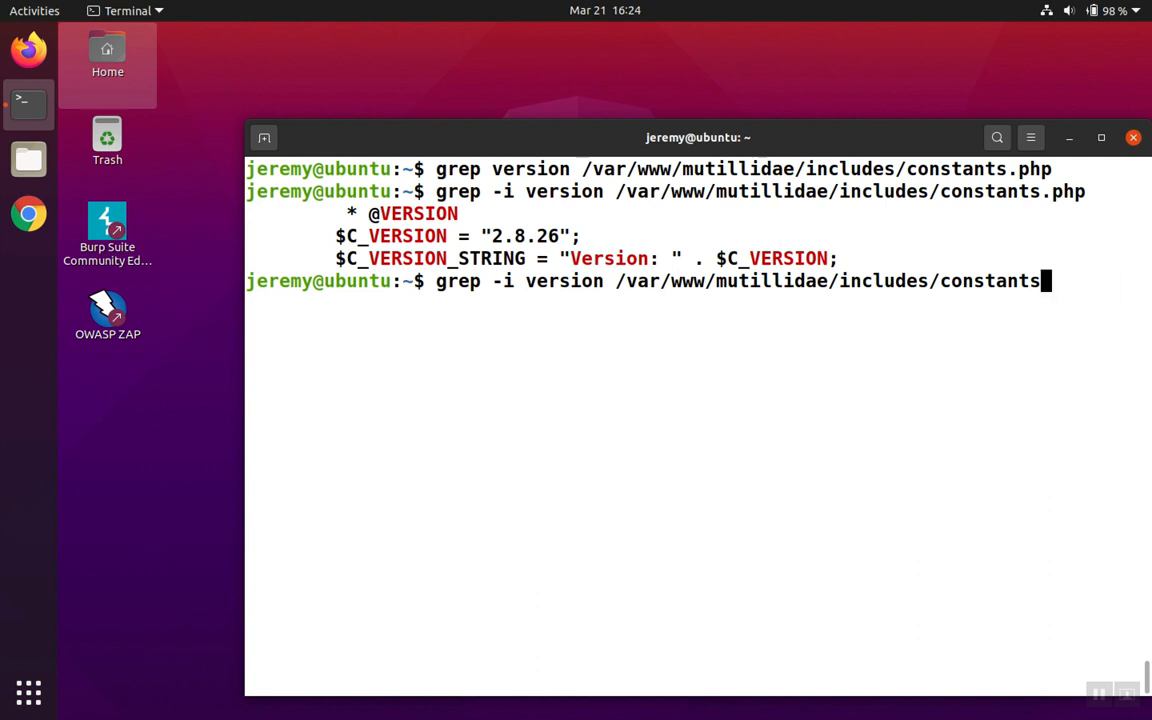
Widen grep -i version to all includes/* files, then clear the screen with Ctrl+L.
key("BackSpace")
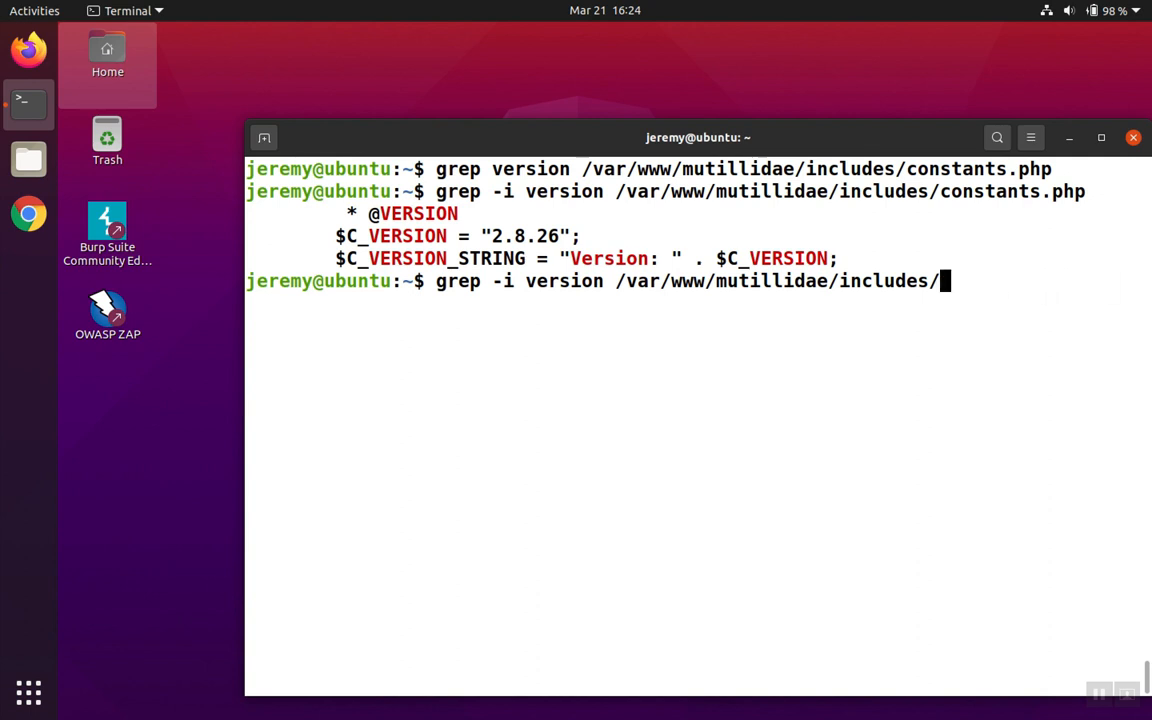
type("*")
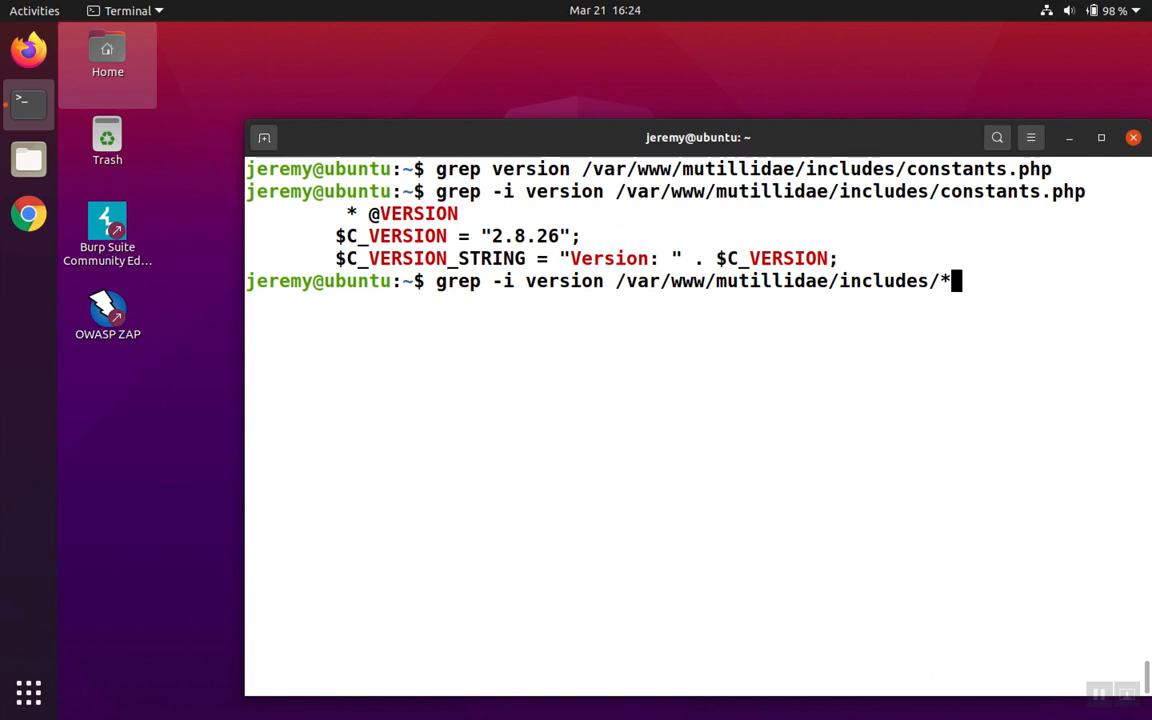
key("Return")
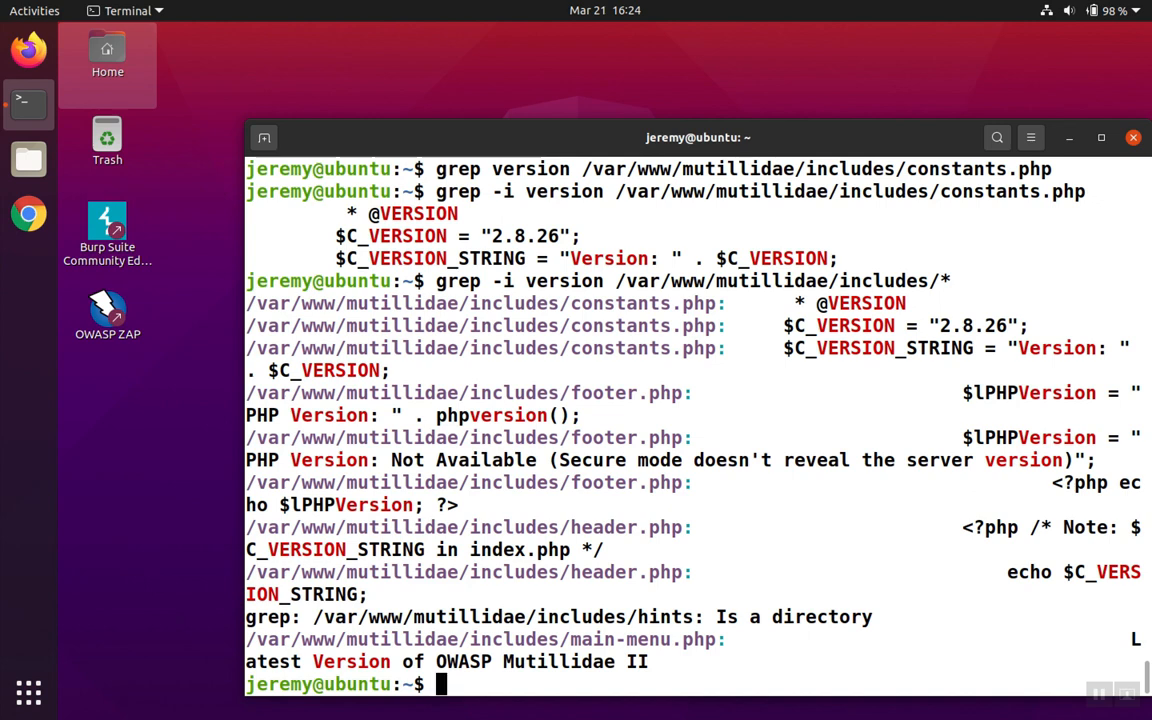
key("ctrl+l")
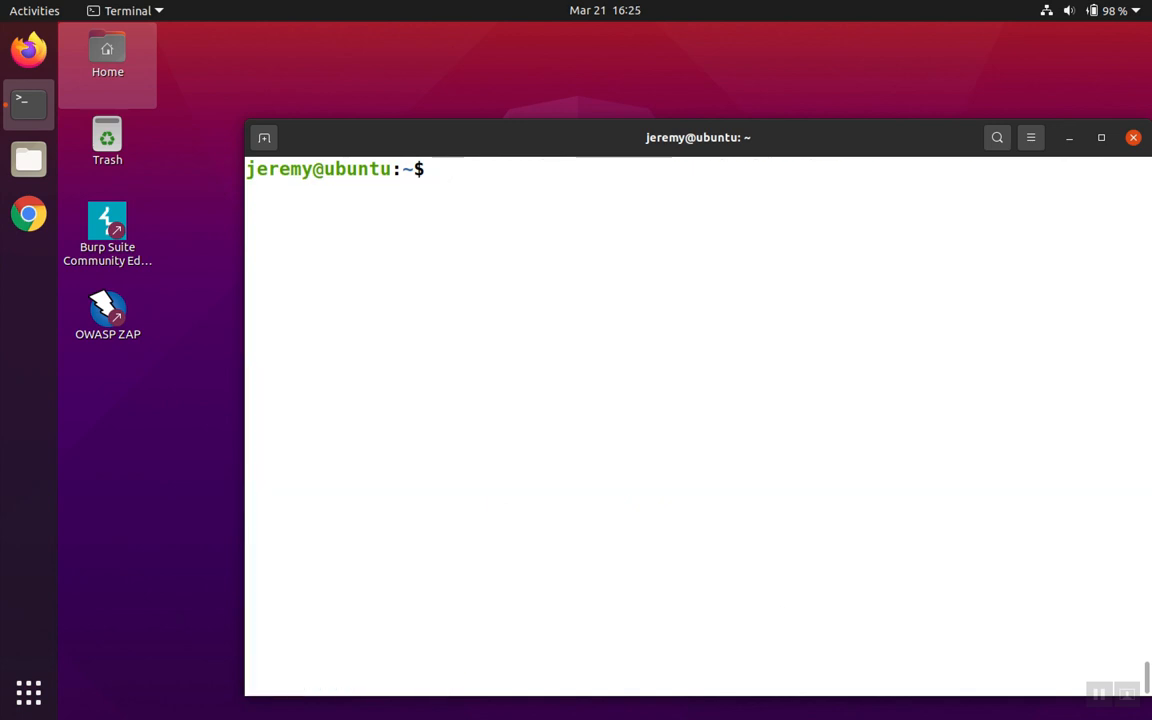
Prepare grep -r -i version /var/www/mutillidae/includes/ at the prompt without running it.
type("grep -i version /var/www/mutillidae/includes/*")
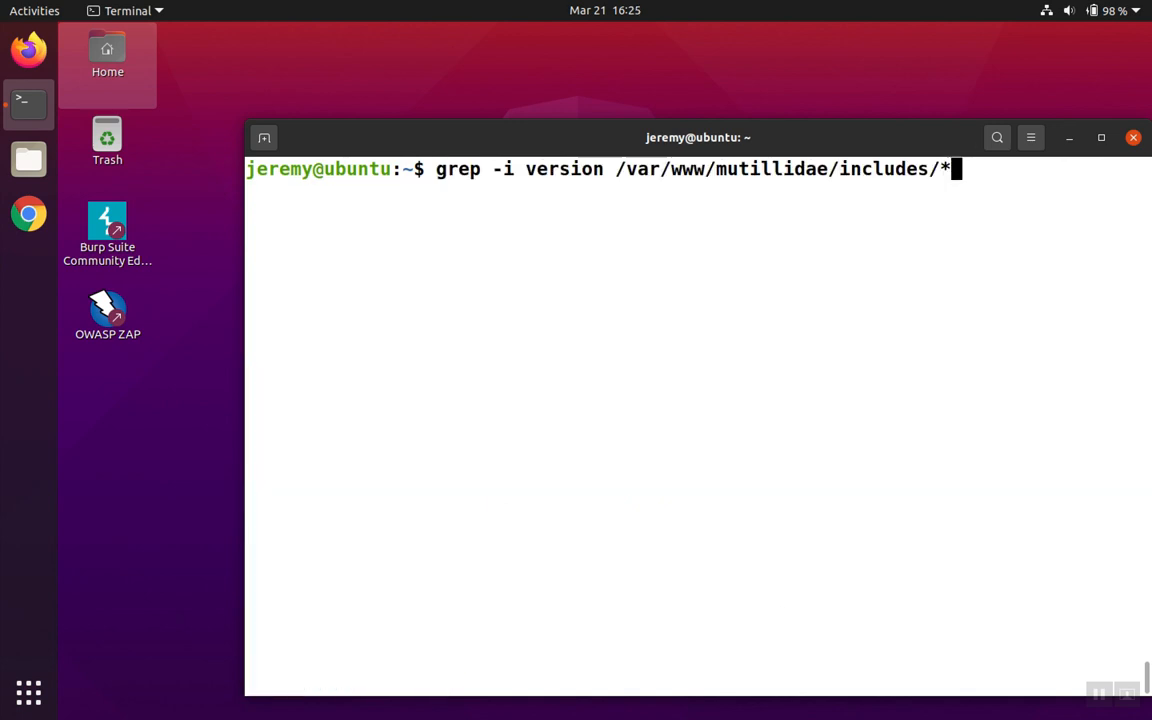
key("BackSpace")
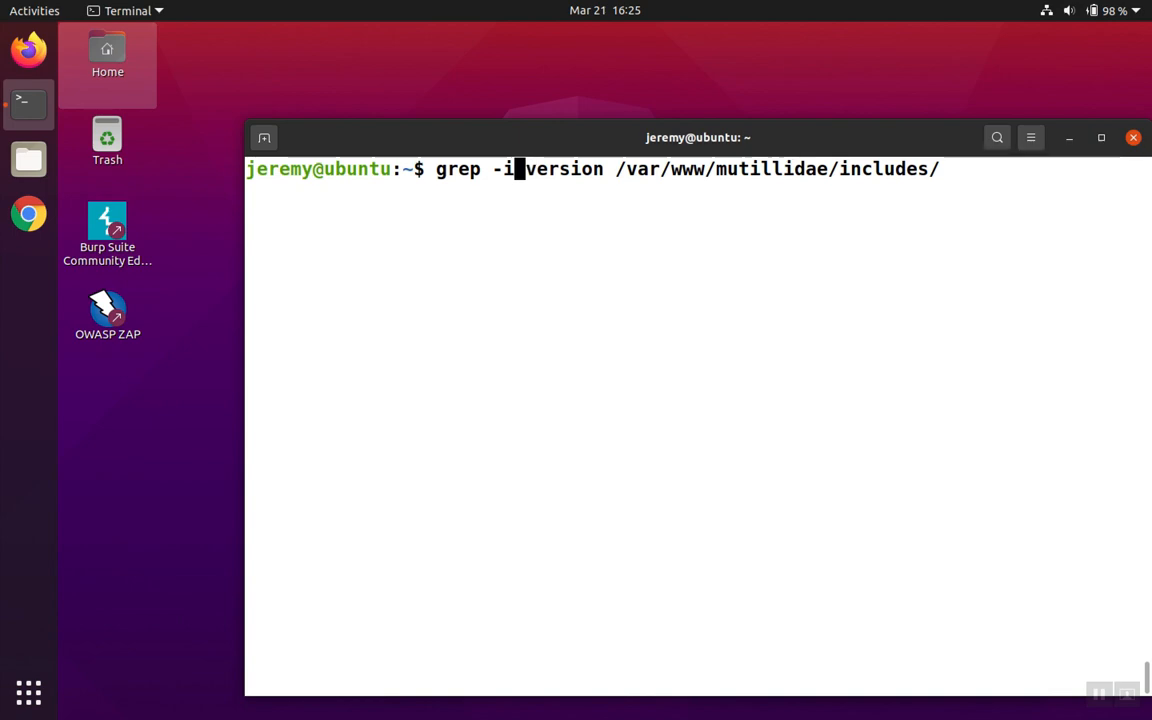
type("r")
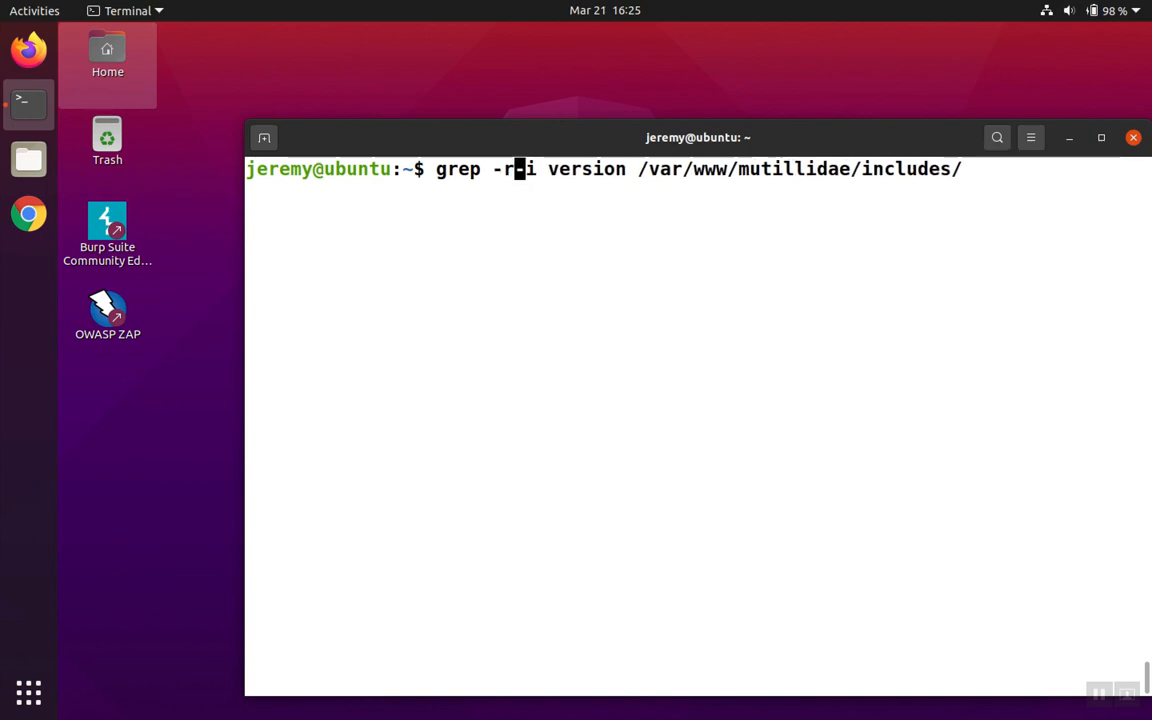
key("Return")
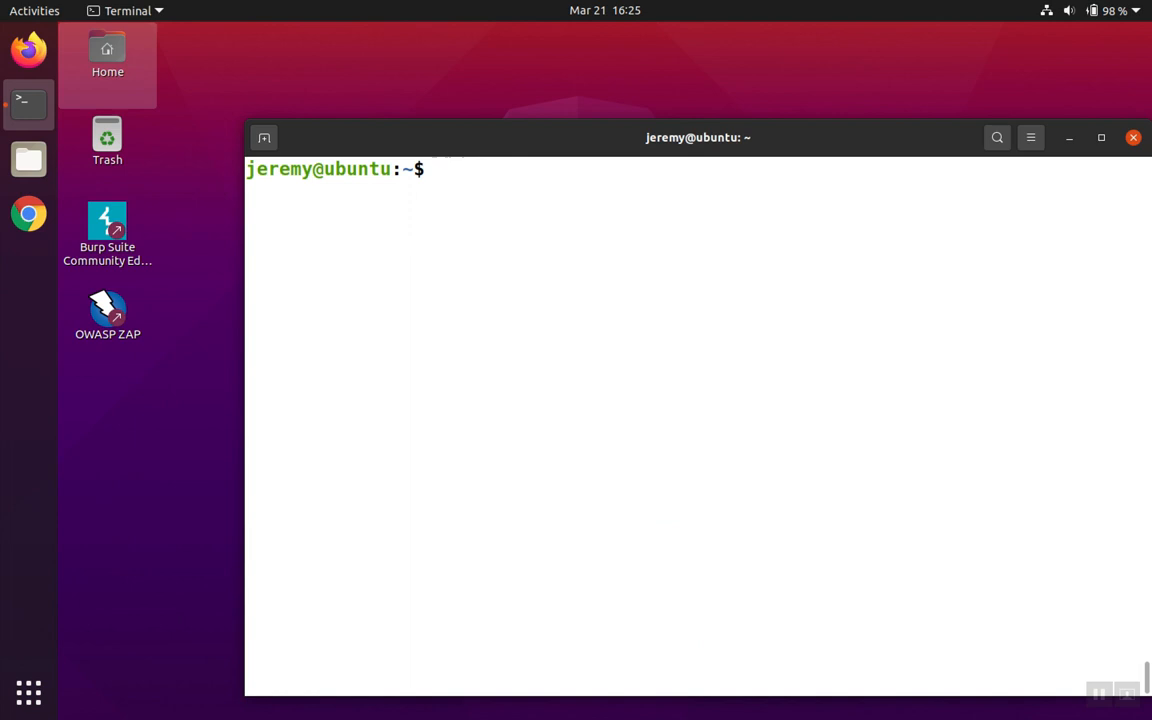
type("grep -r -i version /var/www/mutillidae/includes/")
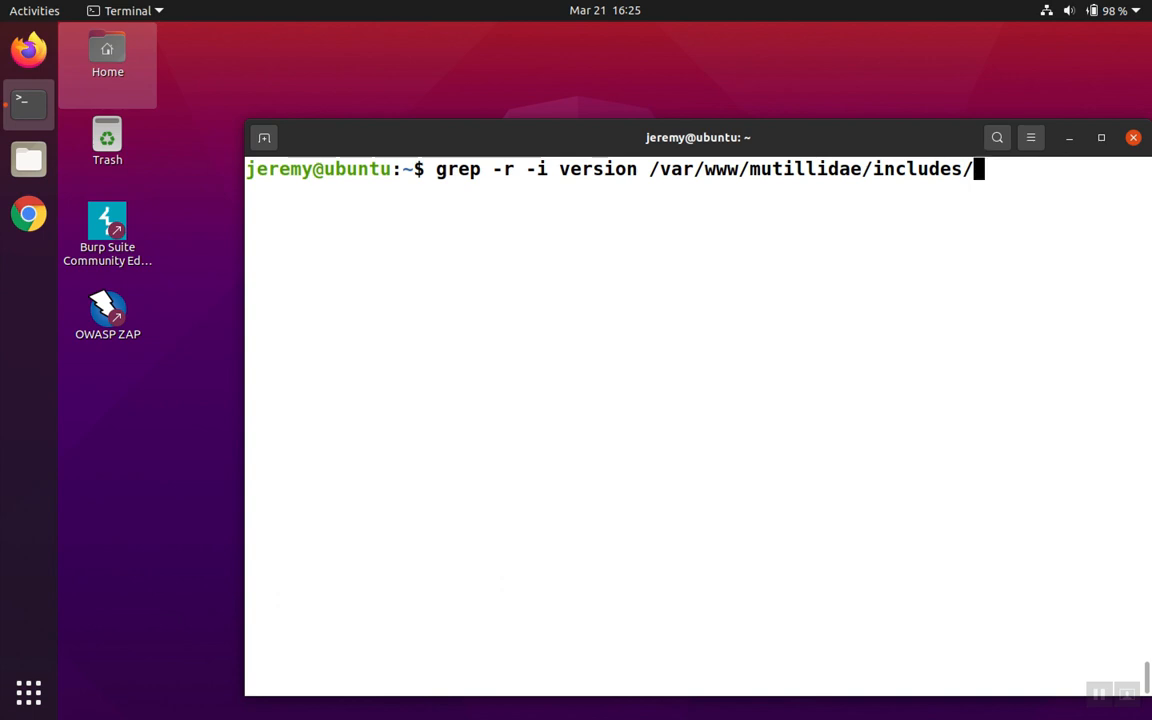
Cancel the pending search and display /tmp/version, listing status and version.
key("ctrl+c")
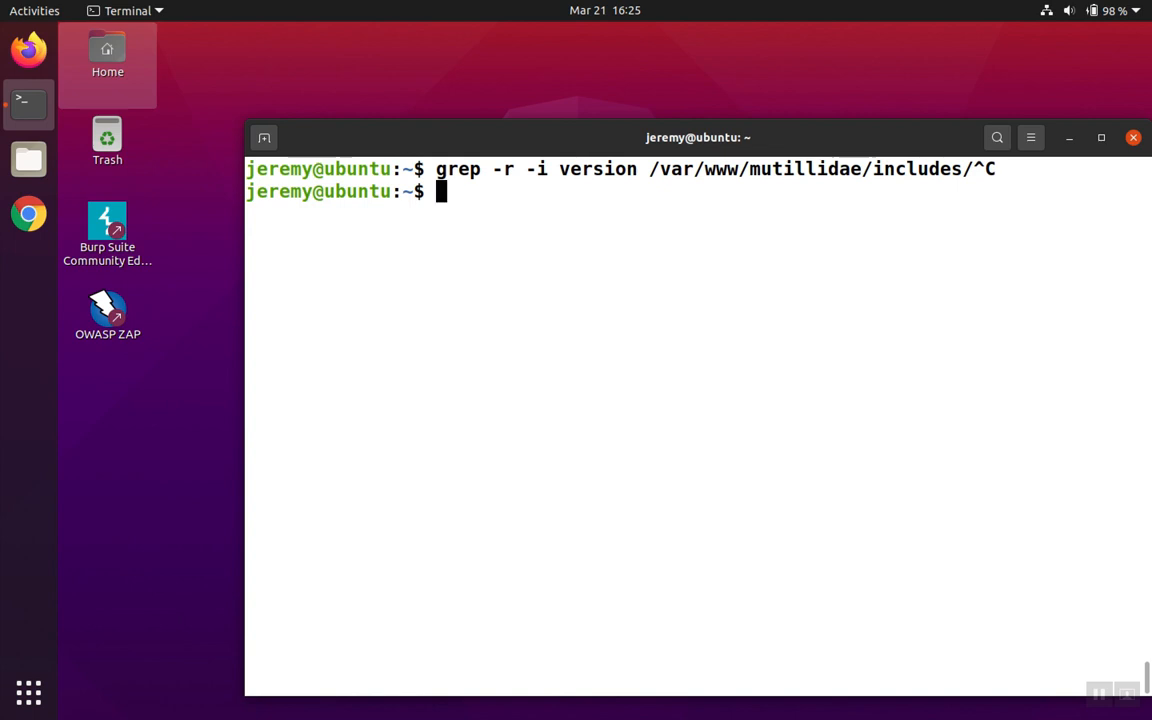
type("cat /")
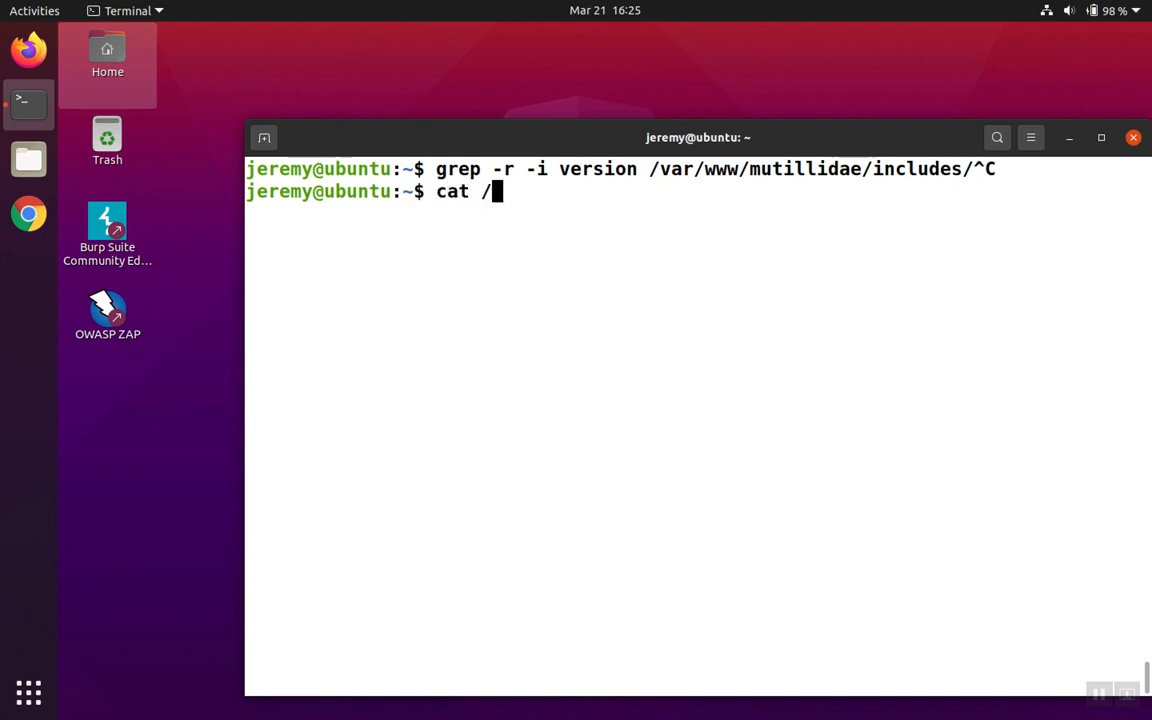
type("tmp/version")
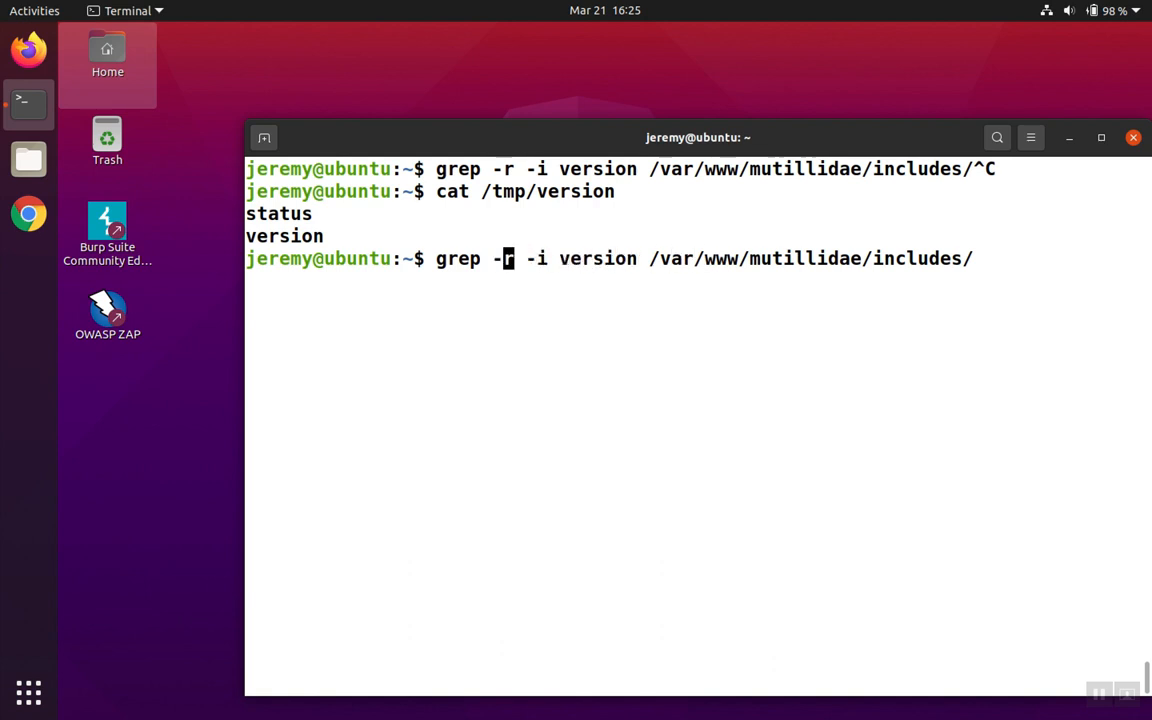
Run grep -r -i -f /tmp/version on the includes folder, listing status and version matches.
key("BackSpace")
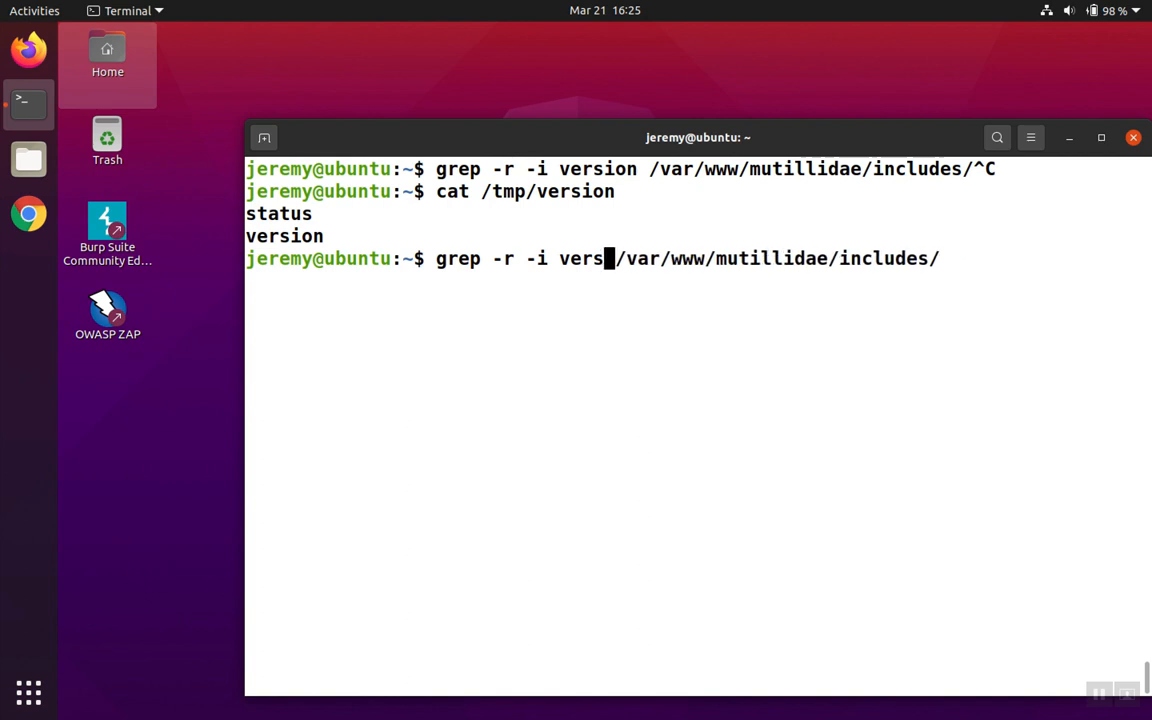
type("/tmp/")
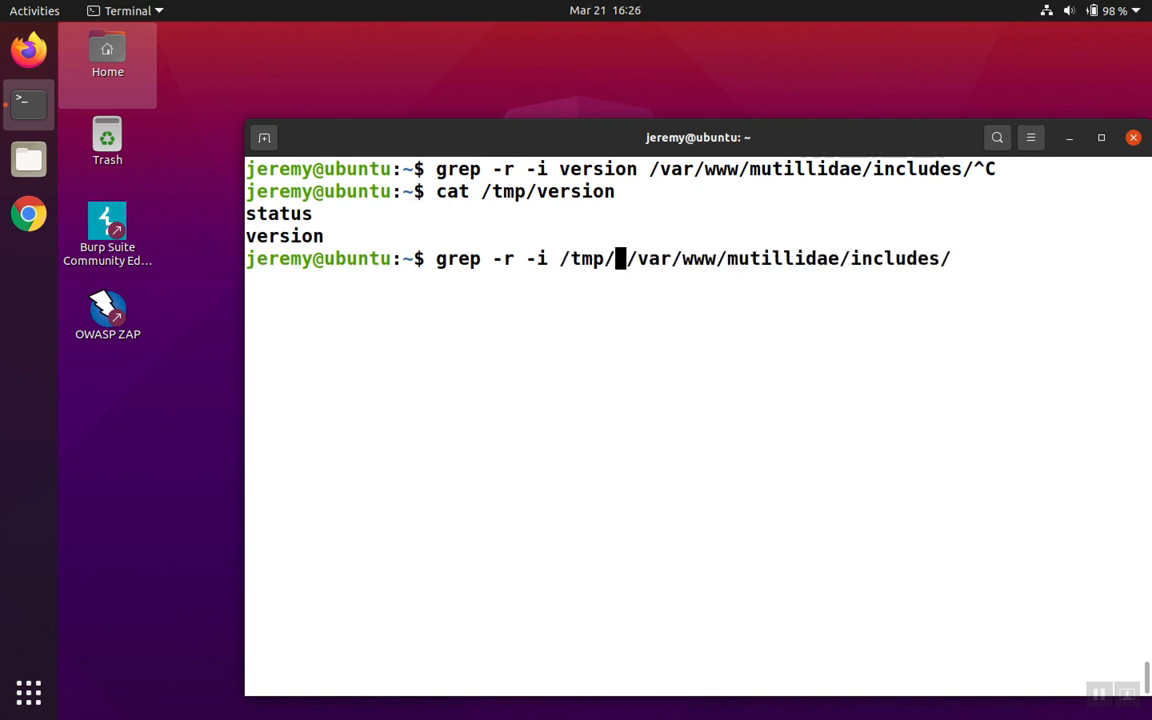
type("version")
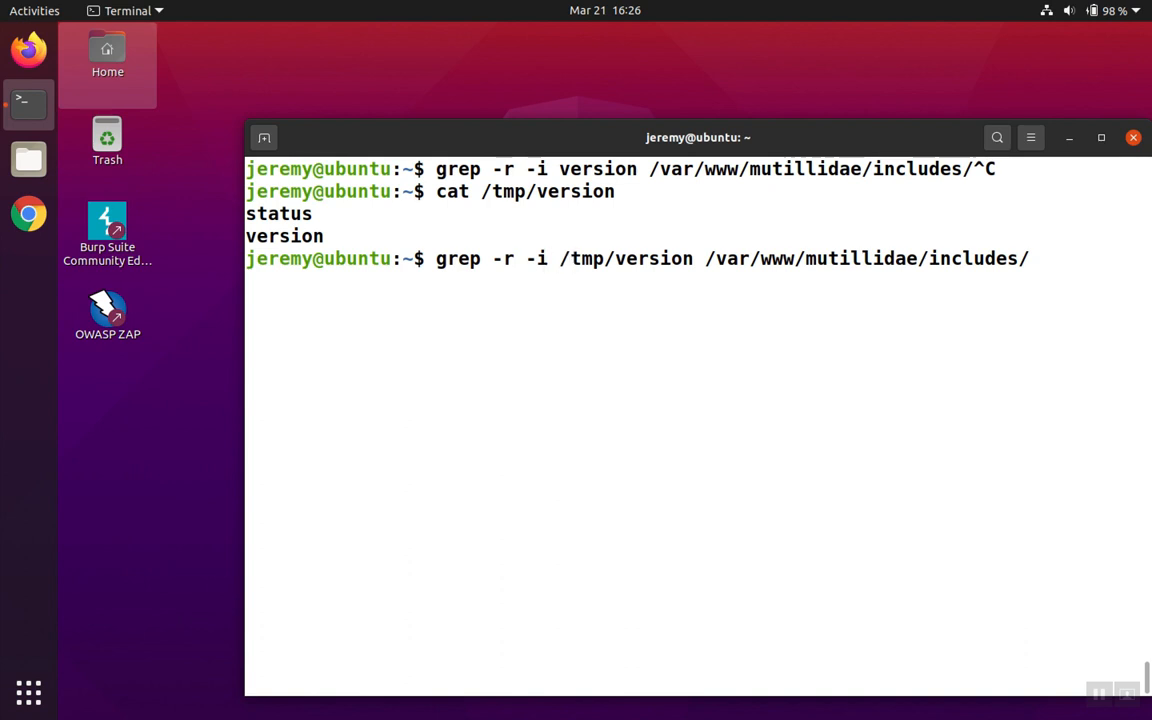
type("-f")
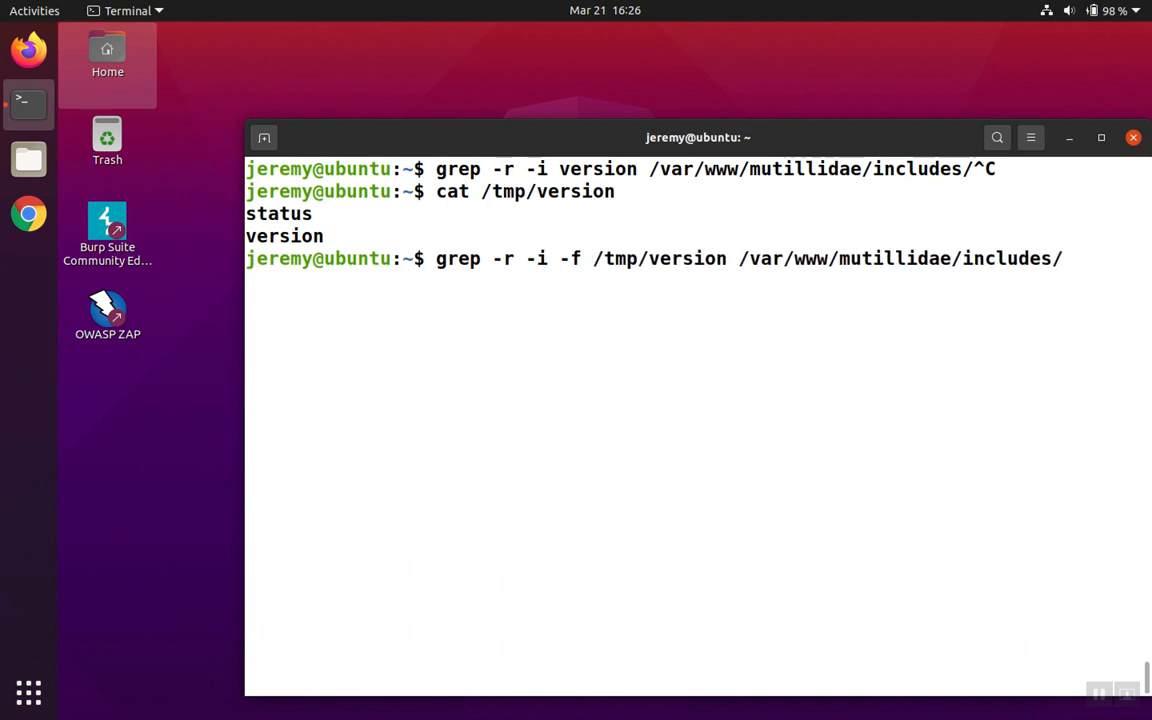
key("Return")
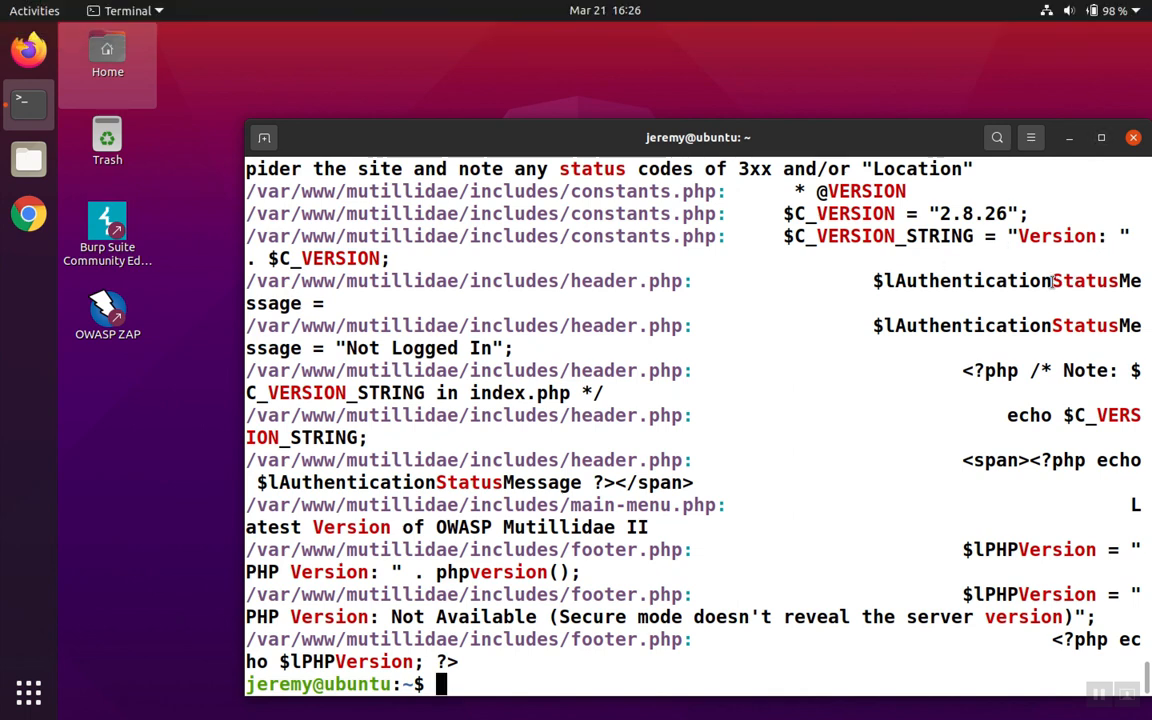
mouse_move(845, 245)
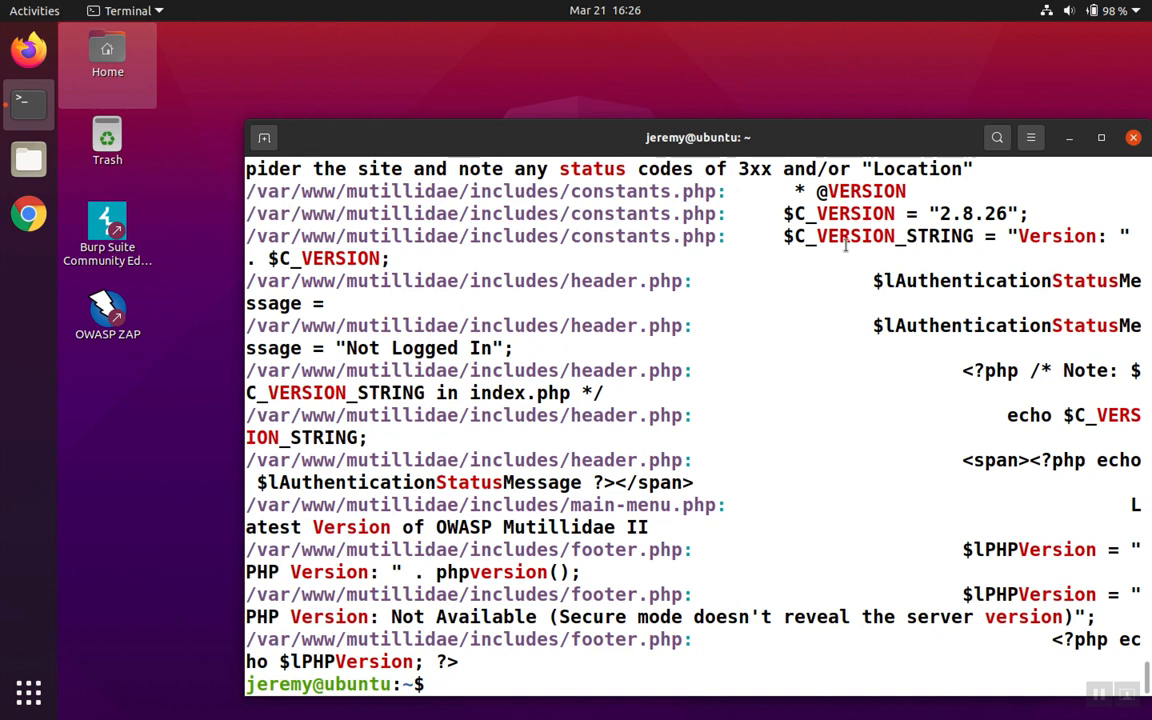